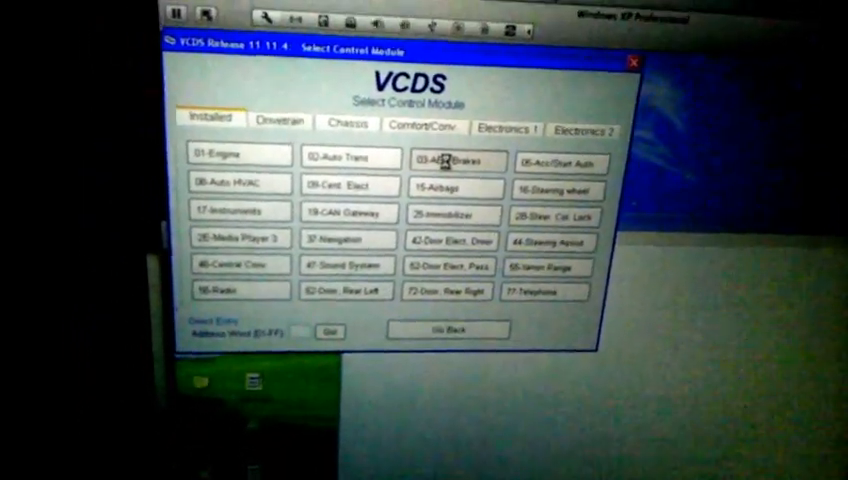
Open the 03-ABS Brakes controller from the Installed modules list
{"action": "left_click", "coordinate": [452, 156]}
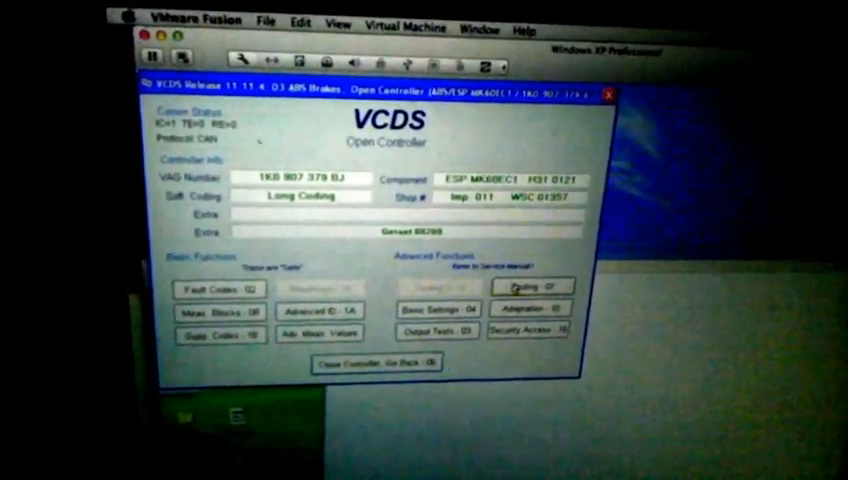
Open Coding - 07 to show the Recode Module dialog with the current long coding
{"action": "left_click", "coordinate": [532, 288]}
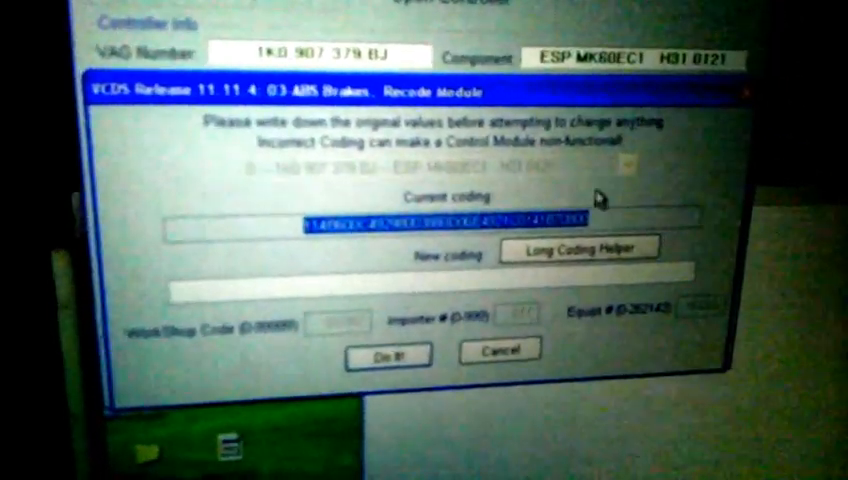